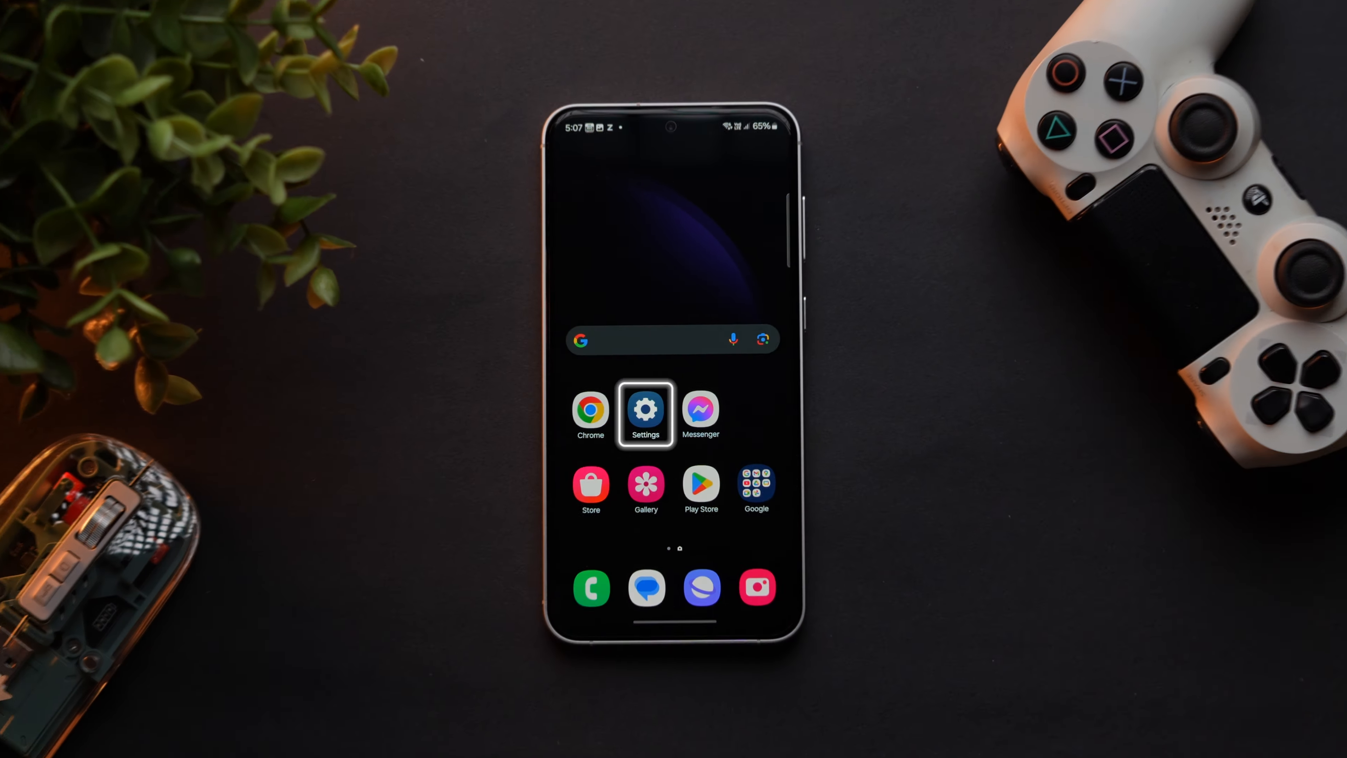
# Step: Reach Screenshots and screen recordings under Advanced features in device Settings
pyautogui.click(640, 417)
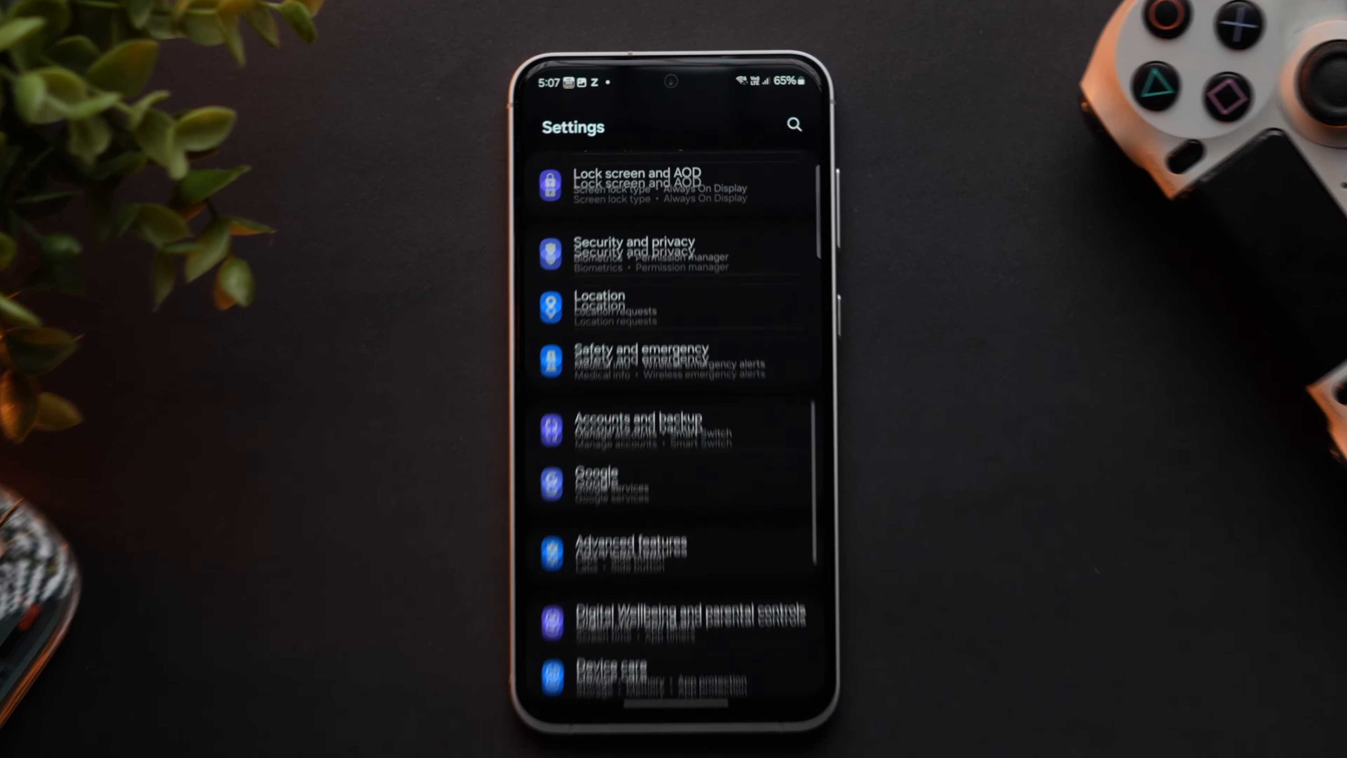
pyautogui.scroll(-3)
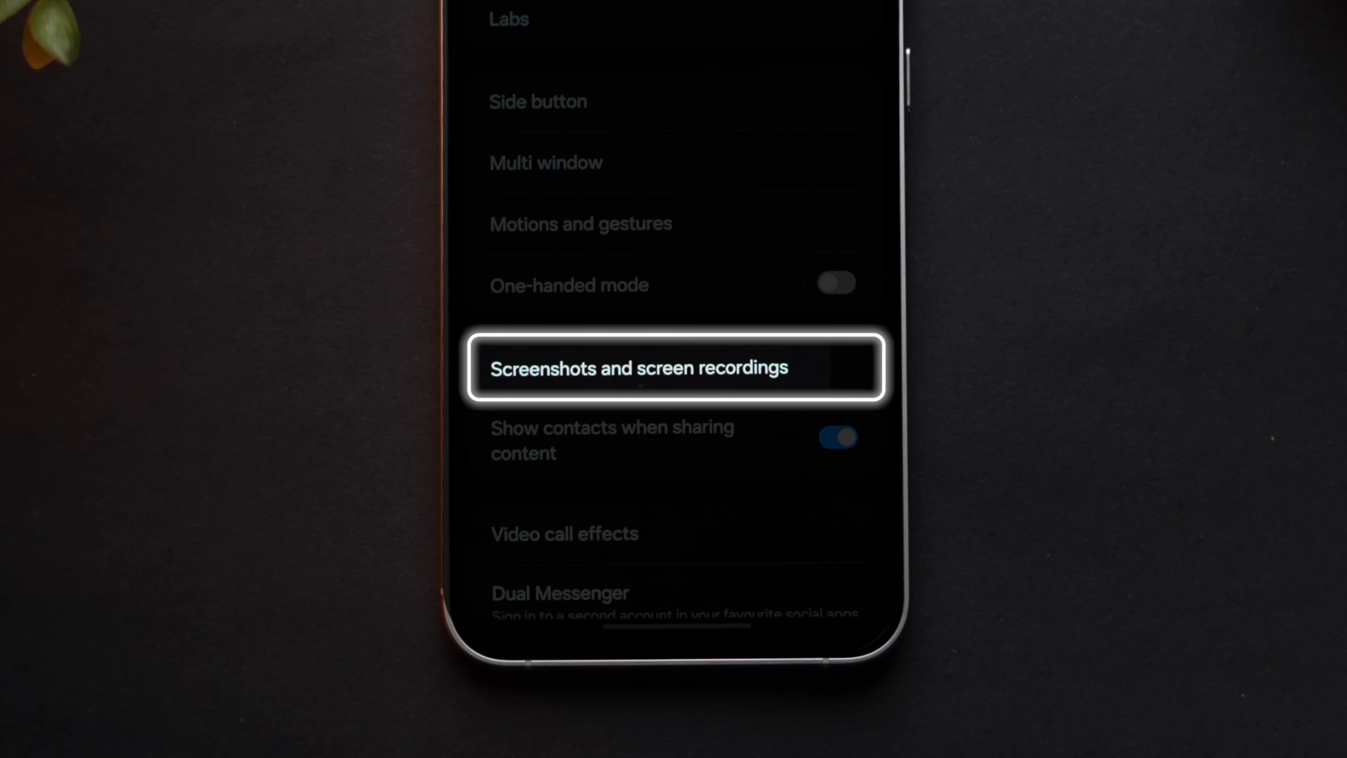
pyautogui.click(674, 368)
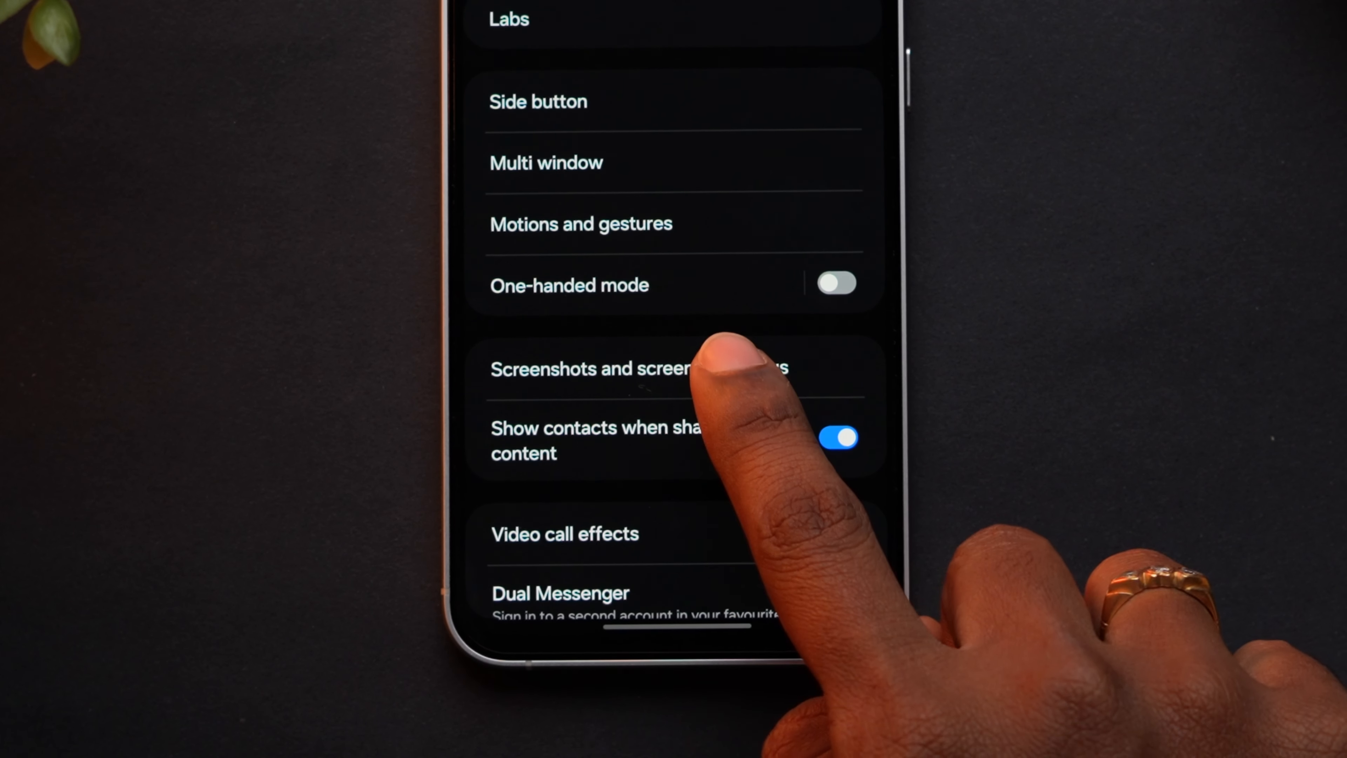
pyautogui.click(593, 368)
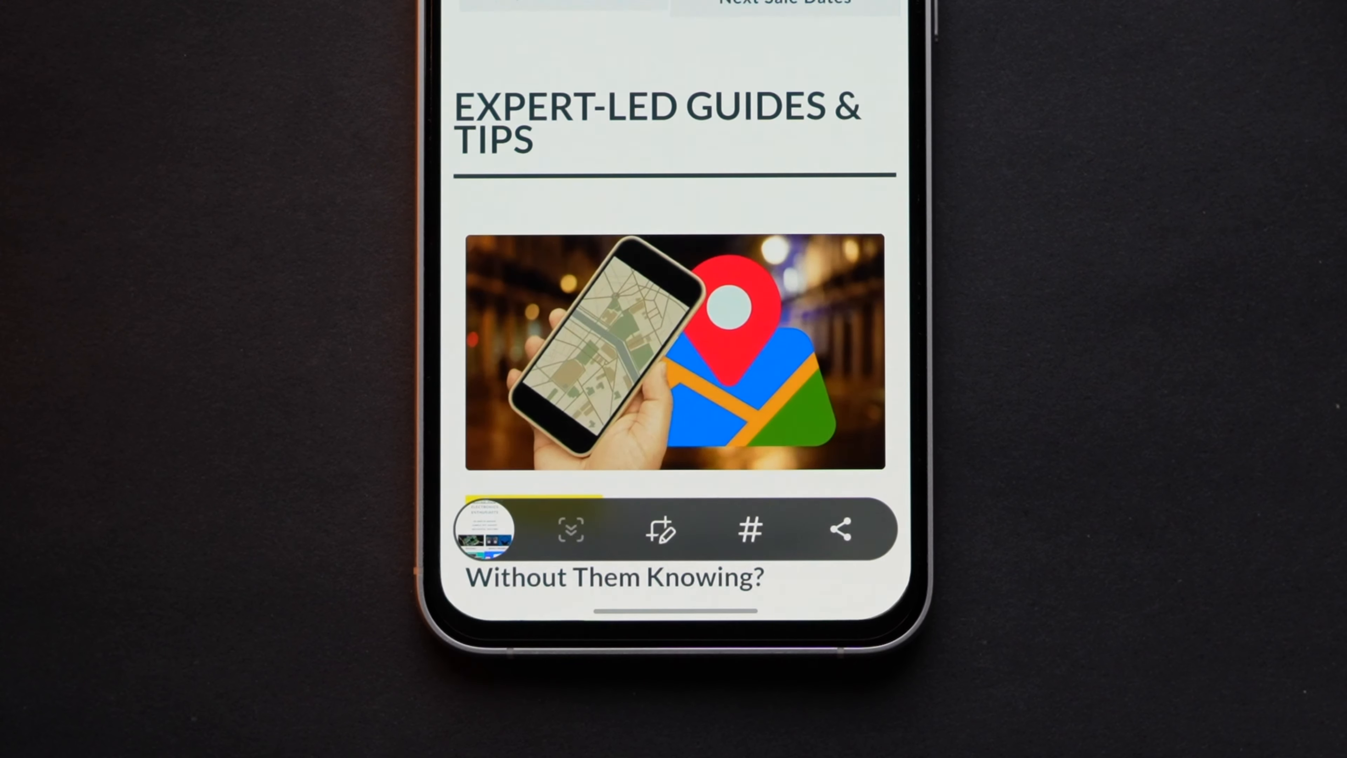
# Step: Extend the scrolling capture down the page past the Expert-Led Guides & Tips section
pyautogui.scroll(-3)
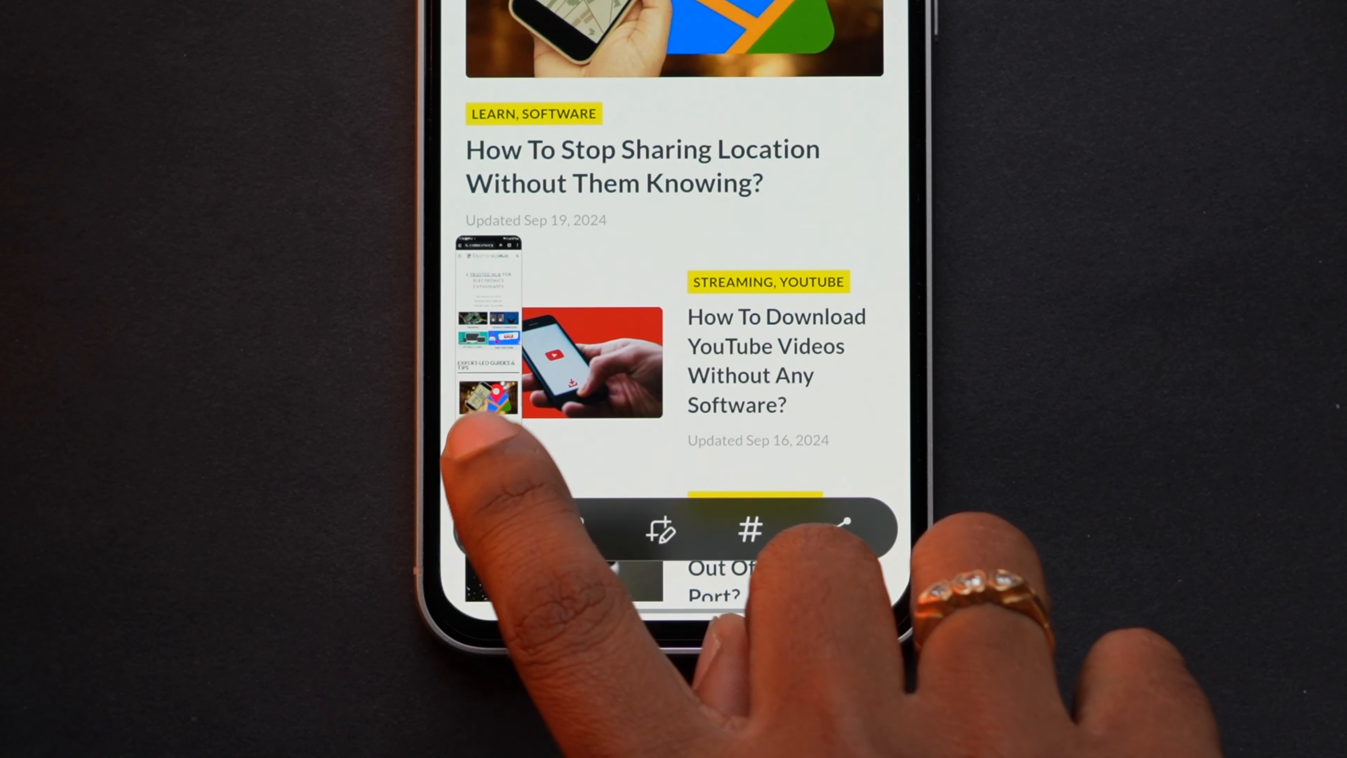